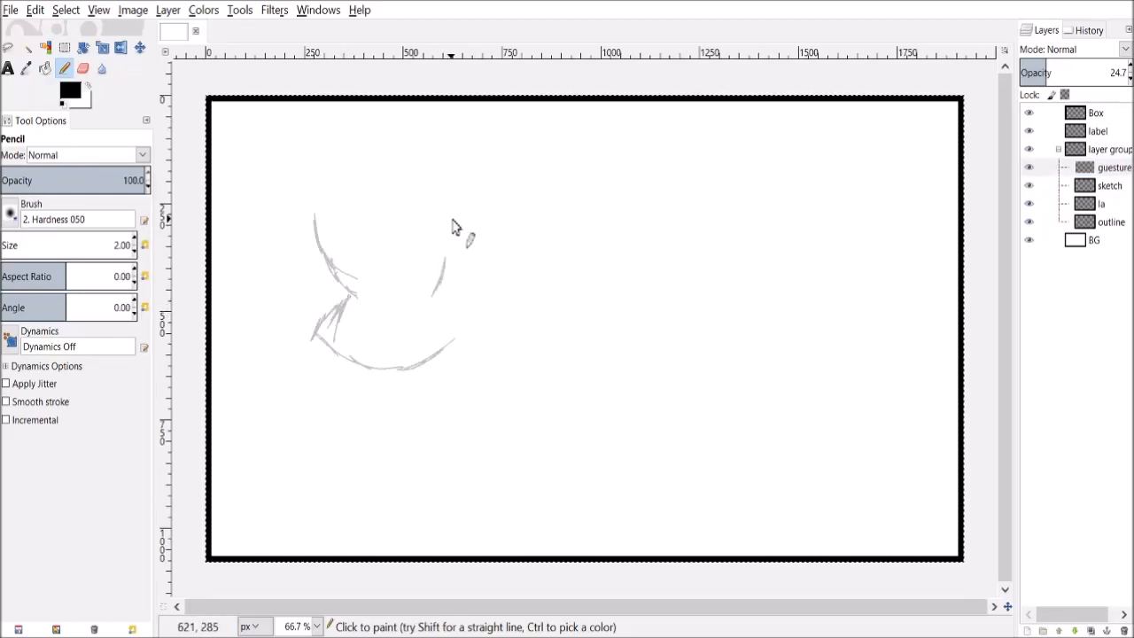
Step: Pencil the woman's body curves, chest and face, then the raised leg, sole and toes
drag(319, 203, 434, 275)
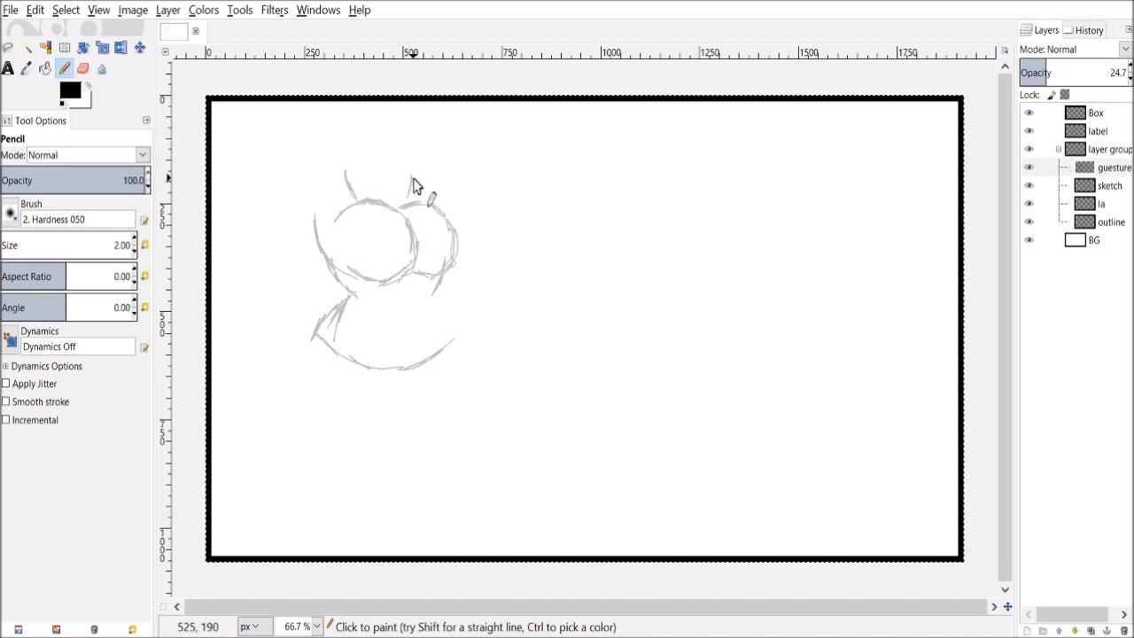
drag(407, 186, 399, 203)
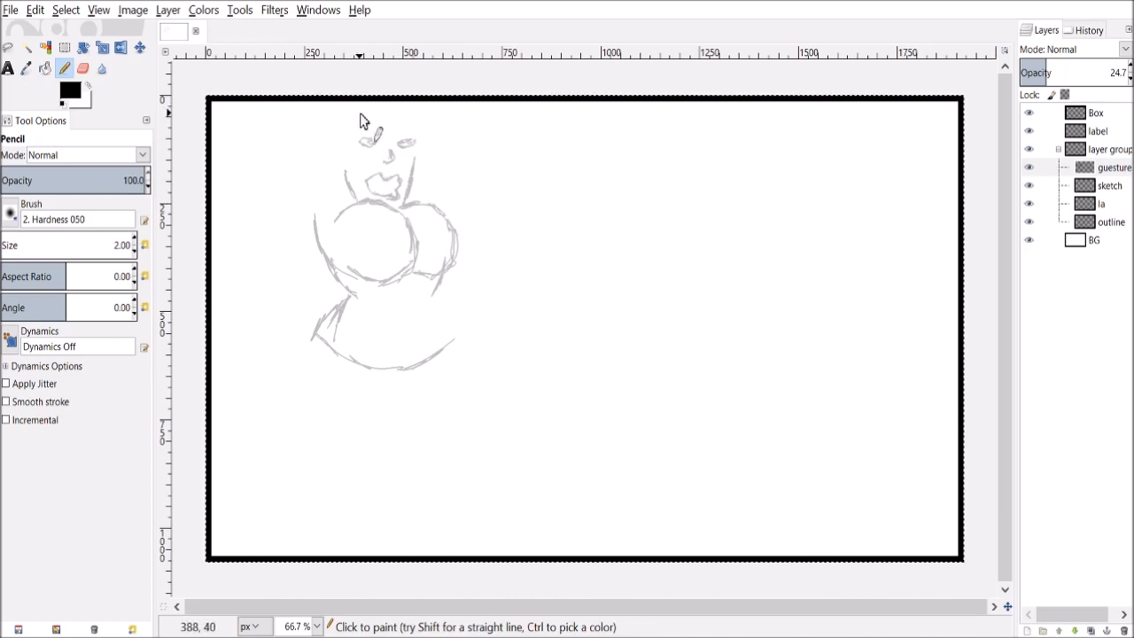
click(8, 48)
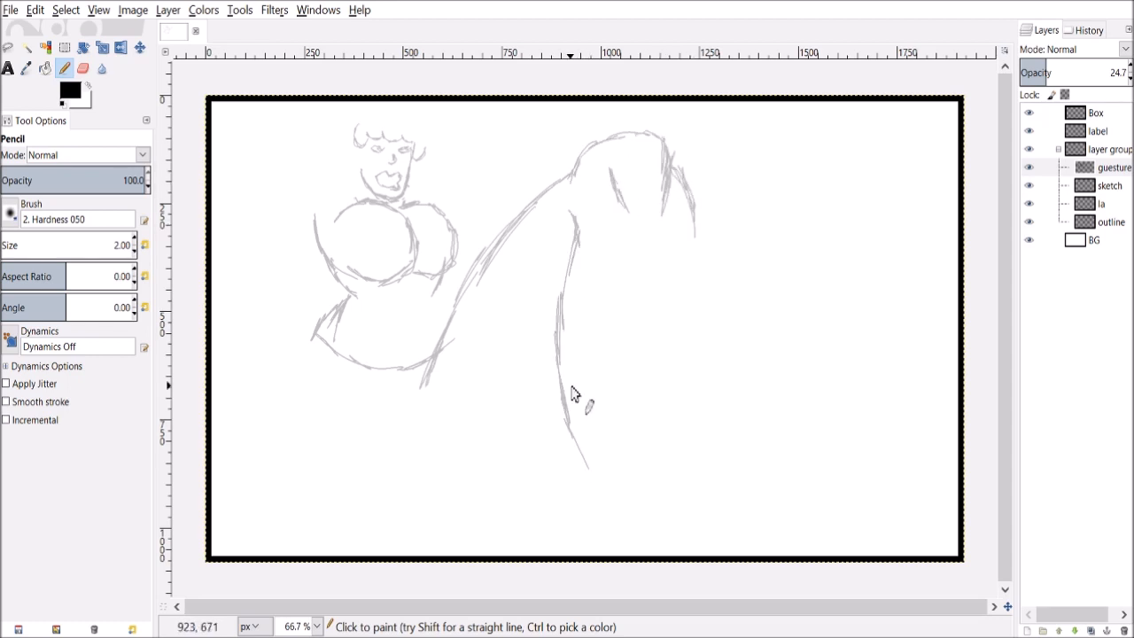
drag(581, 399, 620, 505)
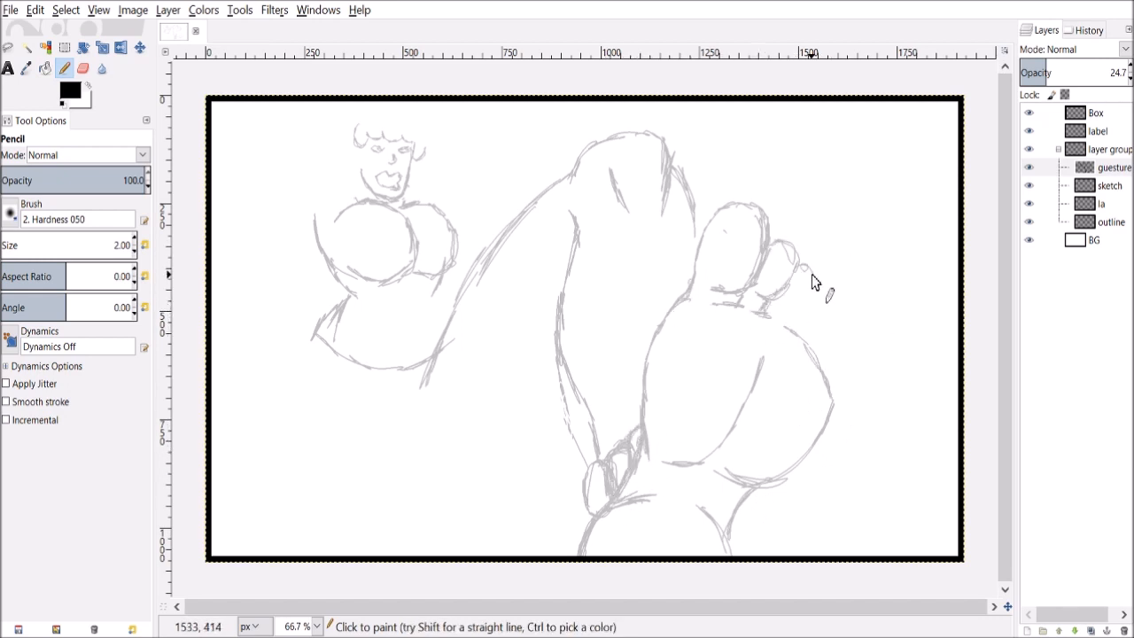
drag(798, 275, 842, 355)
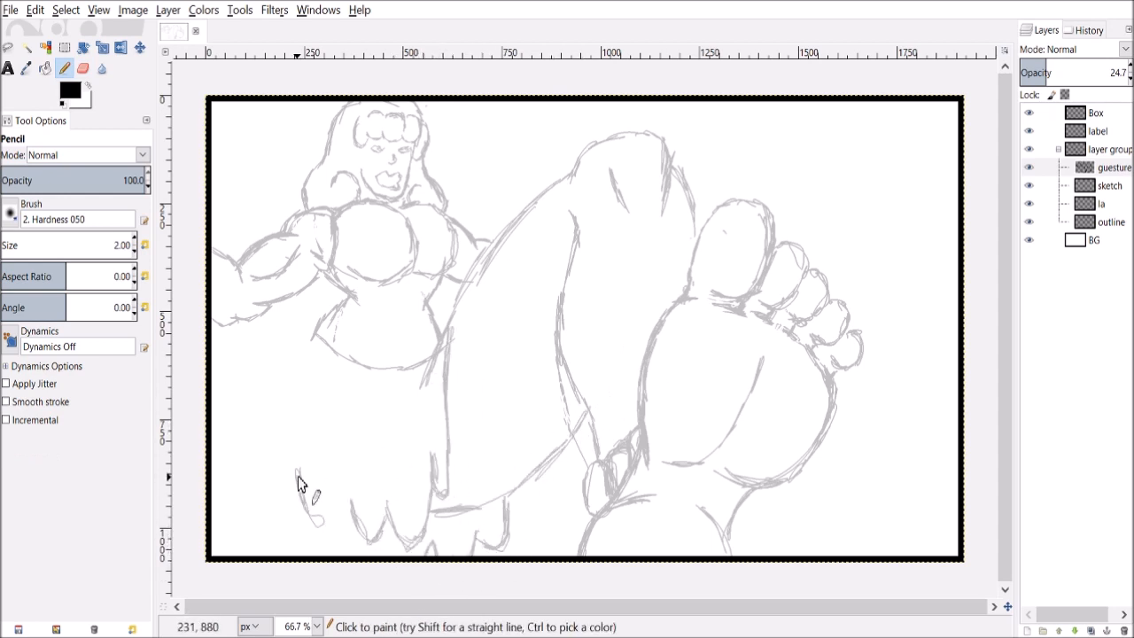
Step: Draw the skirt outline at the woman's lower left
drag(301, 483, 297, 518)
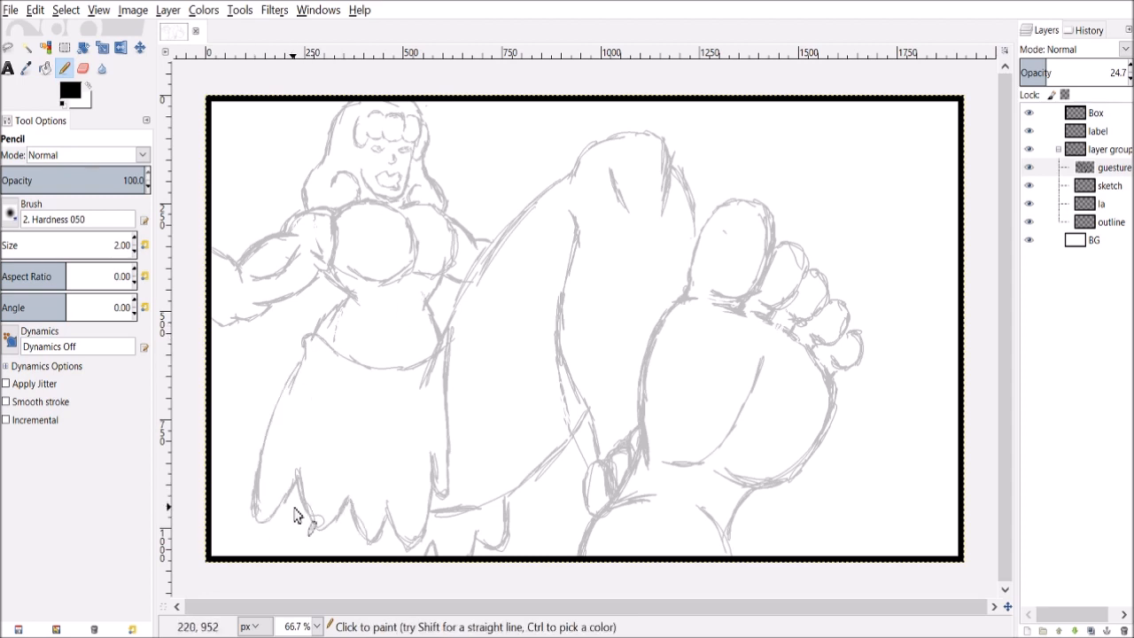
mouse_move(397, 310)
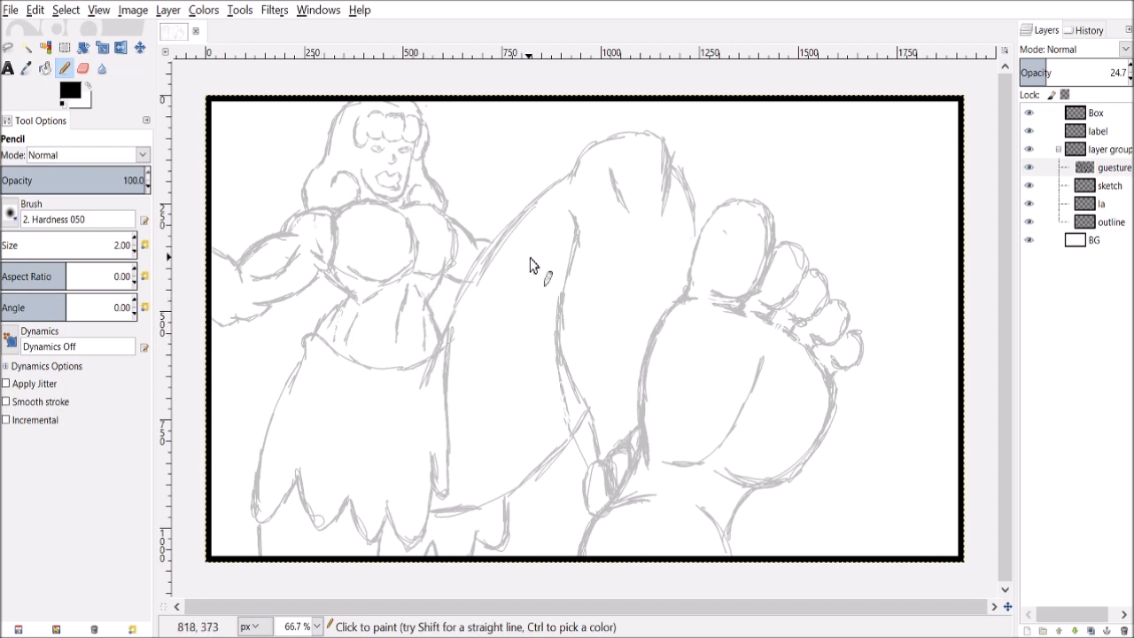
mouse_move(467, 248)
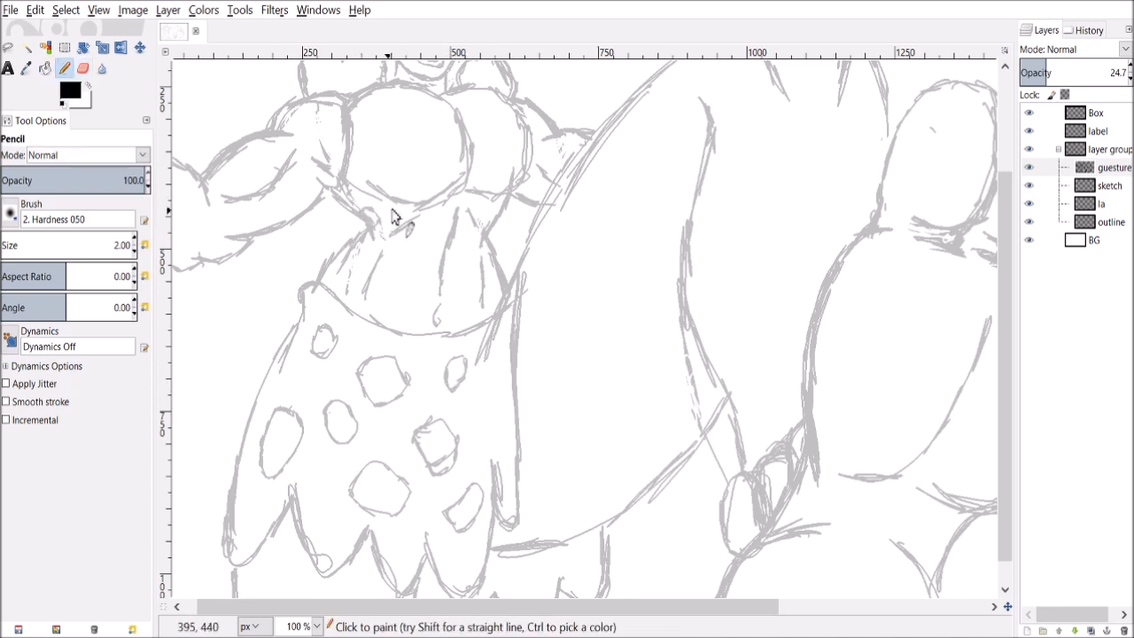
Step: Sketch the small figure beside the giant foot
drag(394, 217, 492, 146)
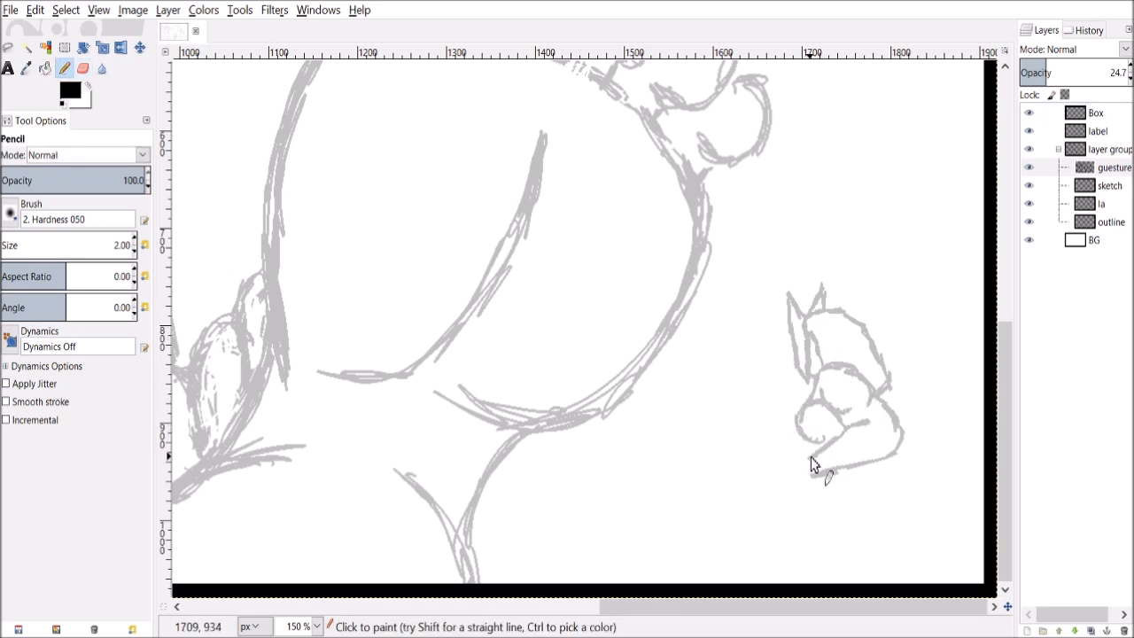
drag(815, 465, 780, 496)
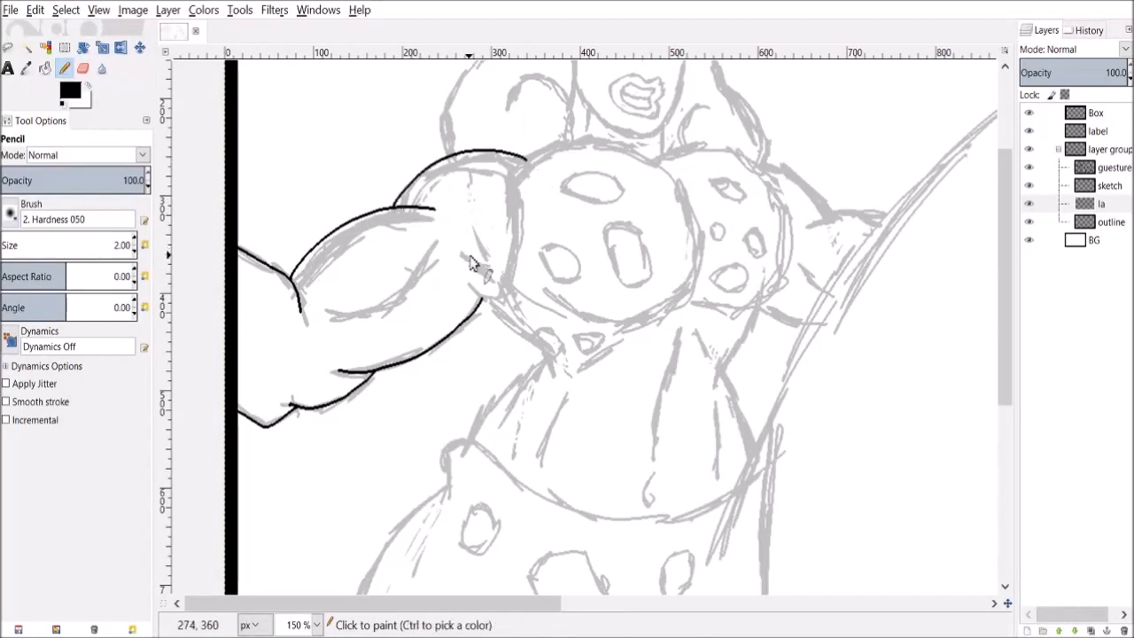
Step: Ink the woman's arm outline, round hair curl and upper lip in black
drag(434, 265, 553, 368)
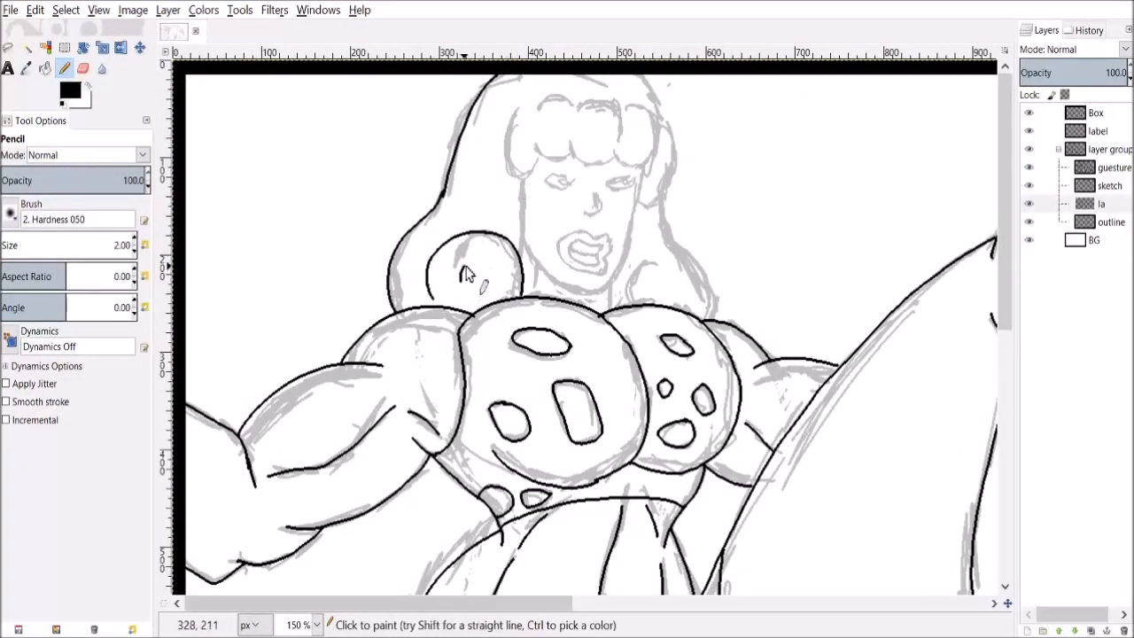
drag(469, 275, 655, 310)
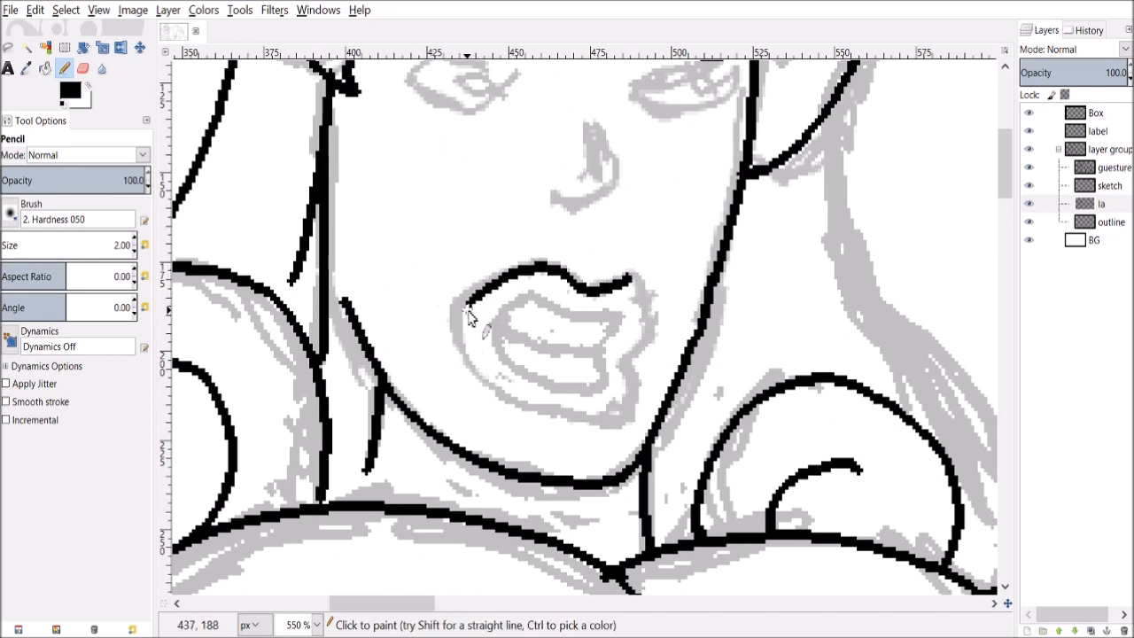
drag(470, 301, 523, 345)
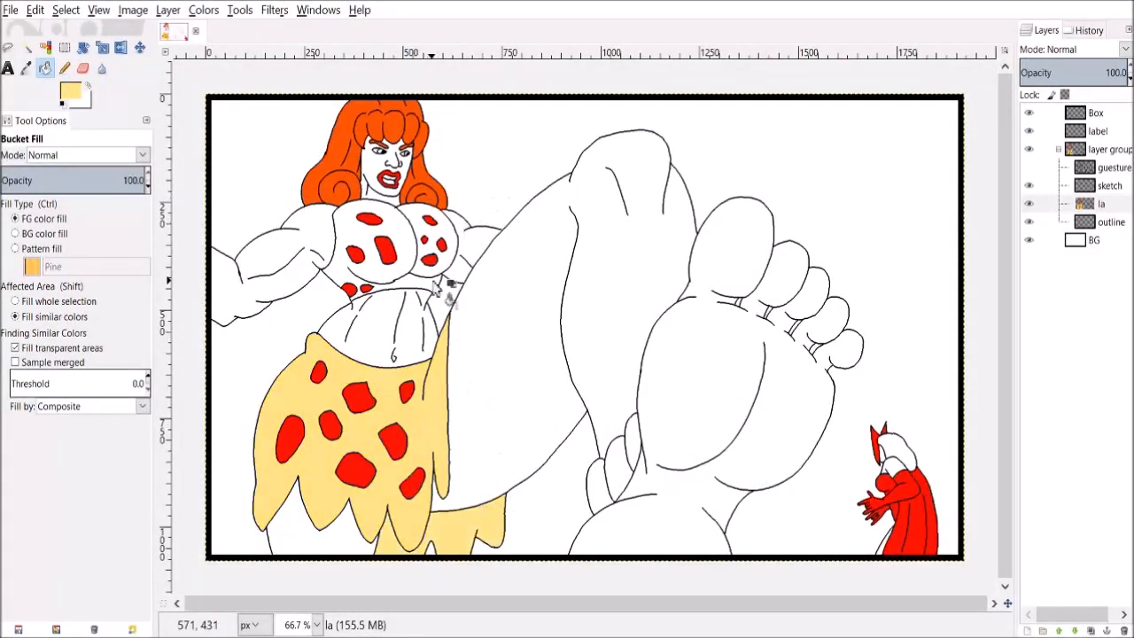
Step: Bucket-fill the pizza top with pale yellow
click(594, 496)
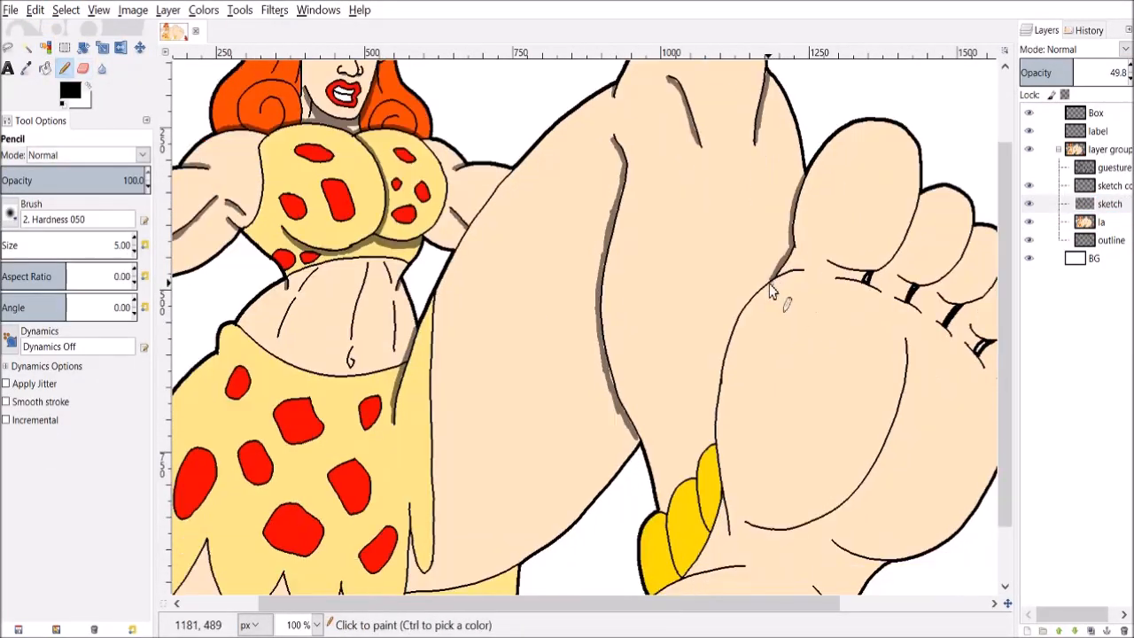
Step: Scroll the canvas down to reach the woman's leg and foot
scroll(down, 3)
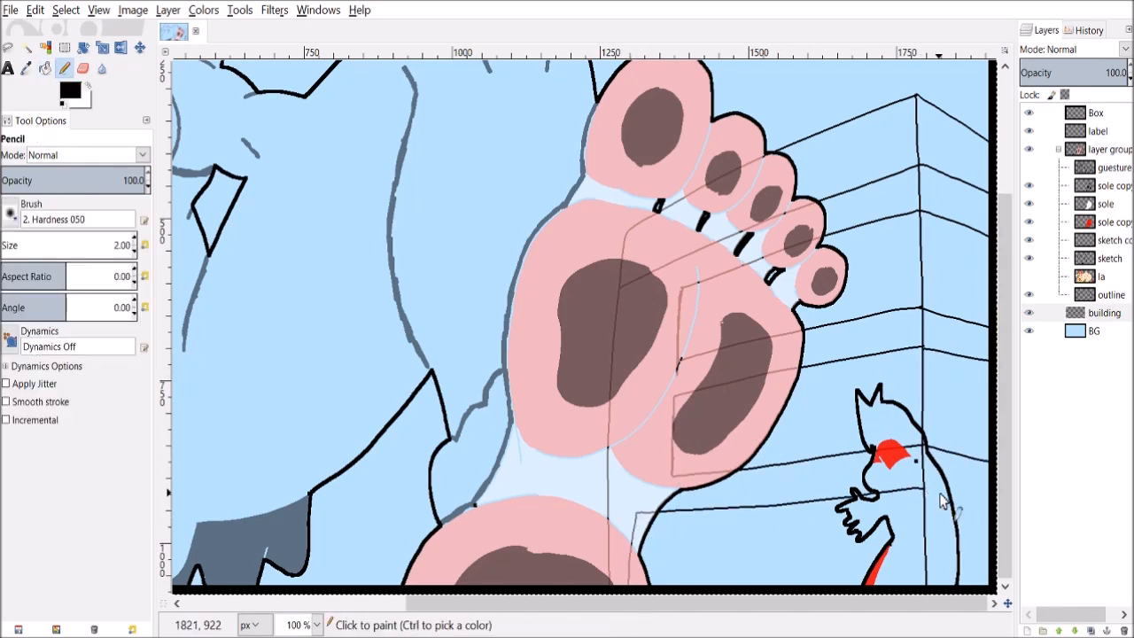
Step: Click on the right side of the canvas near the building area
click(974, 416)
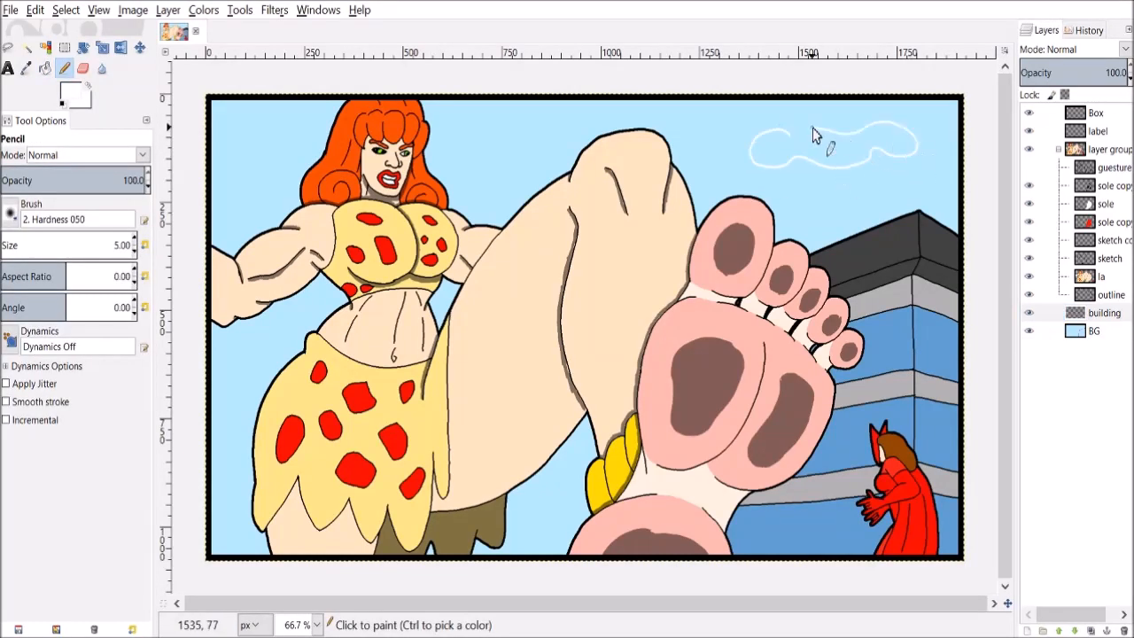
Step: Outline a cloud in the sky with the Pencil and fill it white
click(51, 48)
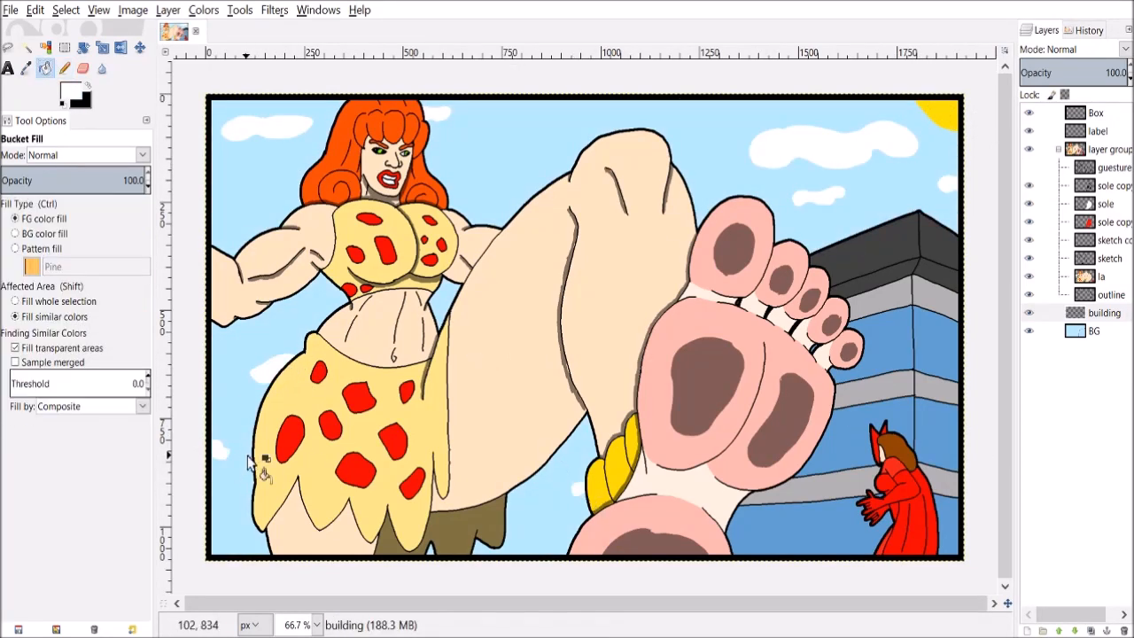
click(42, 49)
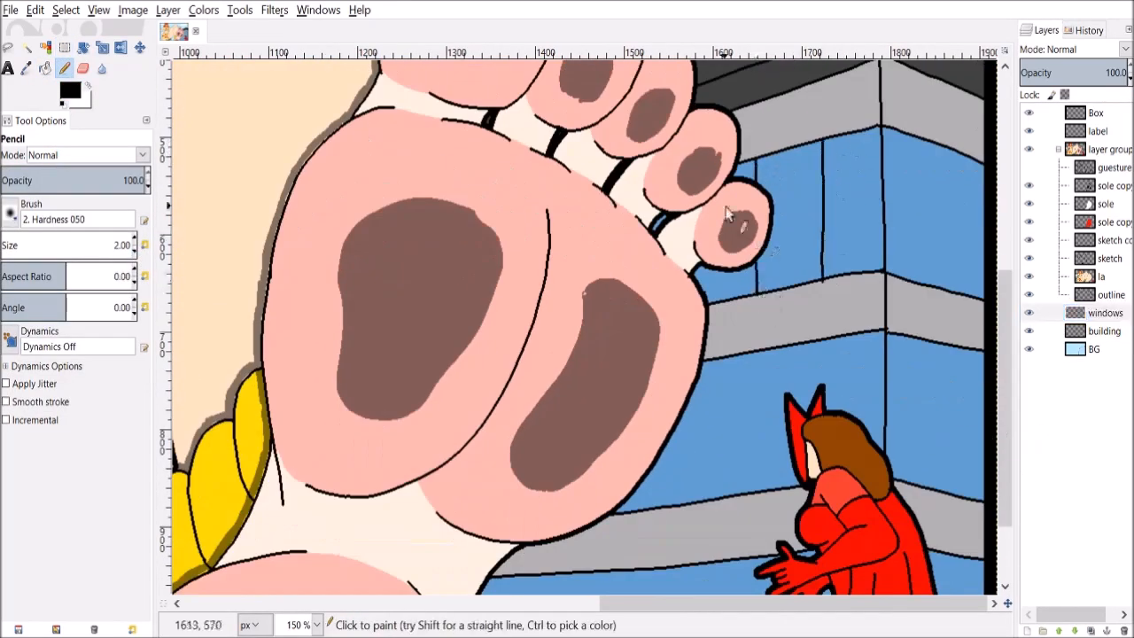
Step: Scroll down through the canvas while working on the building's windows
scroll(down, 3)
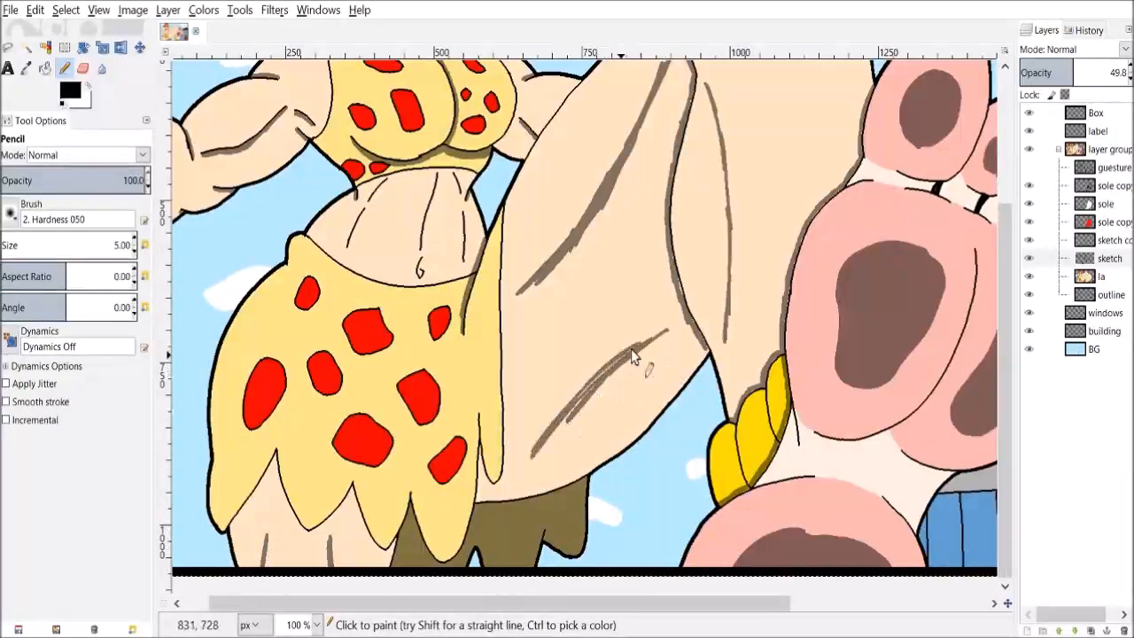
scroll(down, 3)
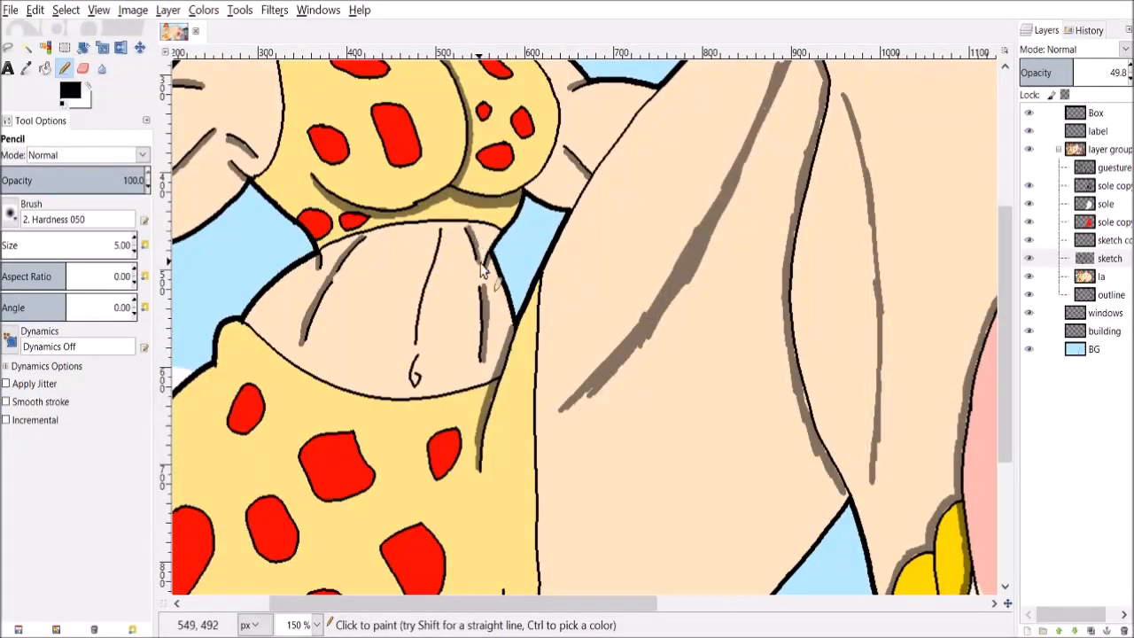